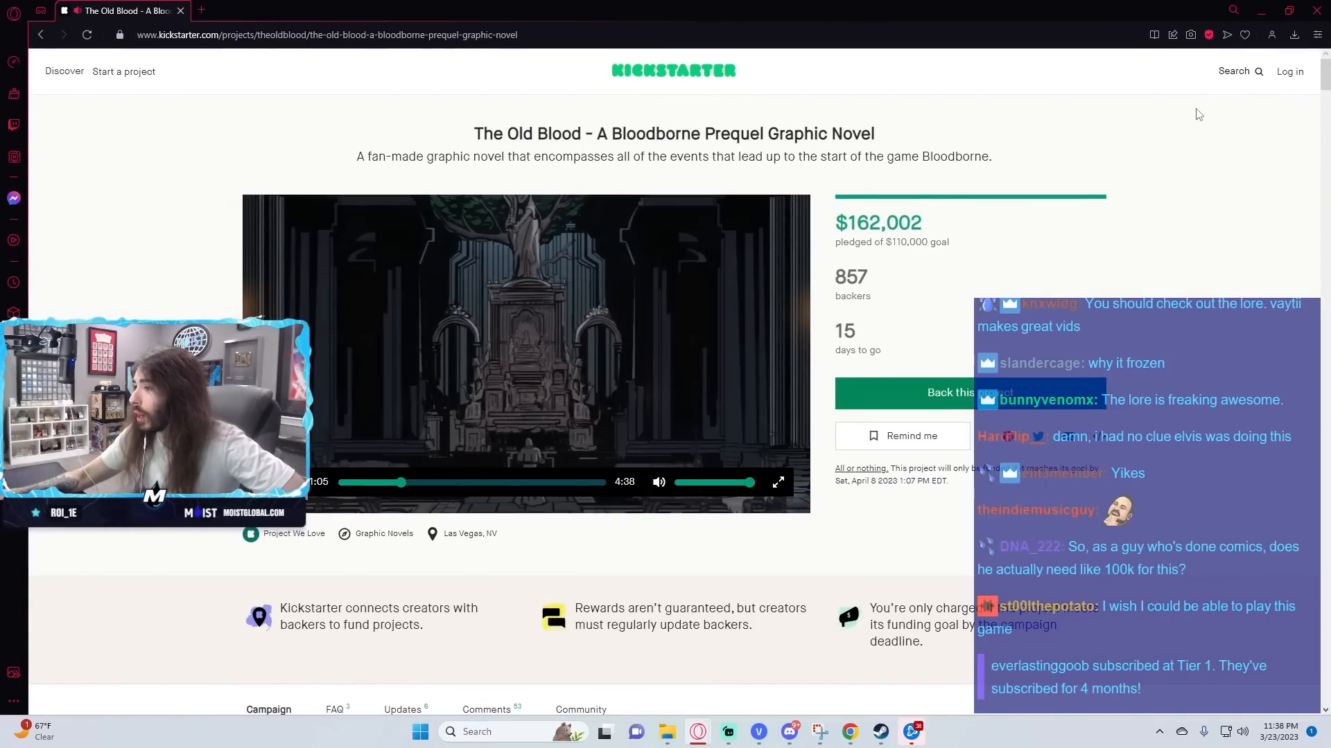
- Type 'wade plem', then scroll past the funding pie chart to the FromSoft IP risks section
{"action": "left_click", "coordinate": [670, 10]}
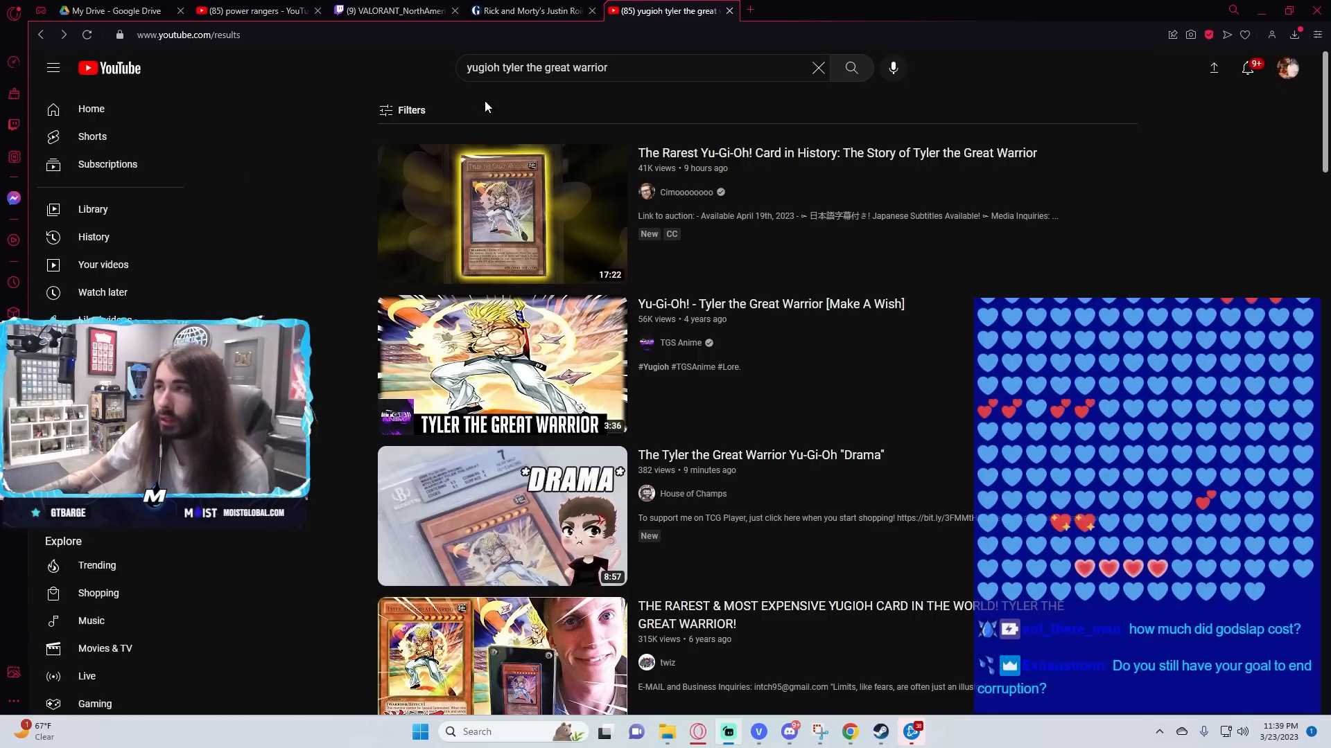
{"action": "type", "text": "wade plem"}
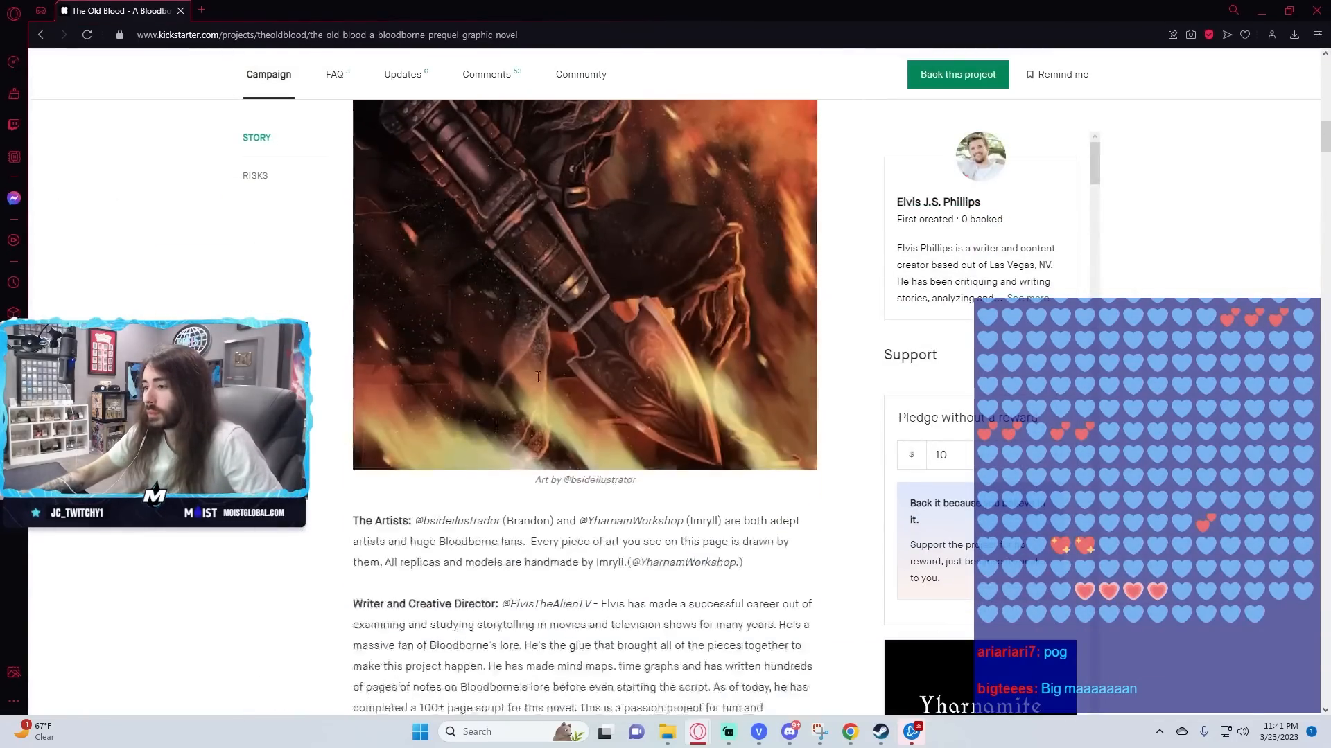
{"action": "scroll", "scroll_direction": "down", "scroll_amount": 3}
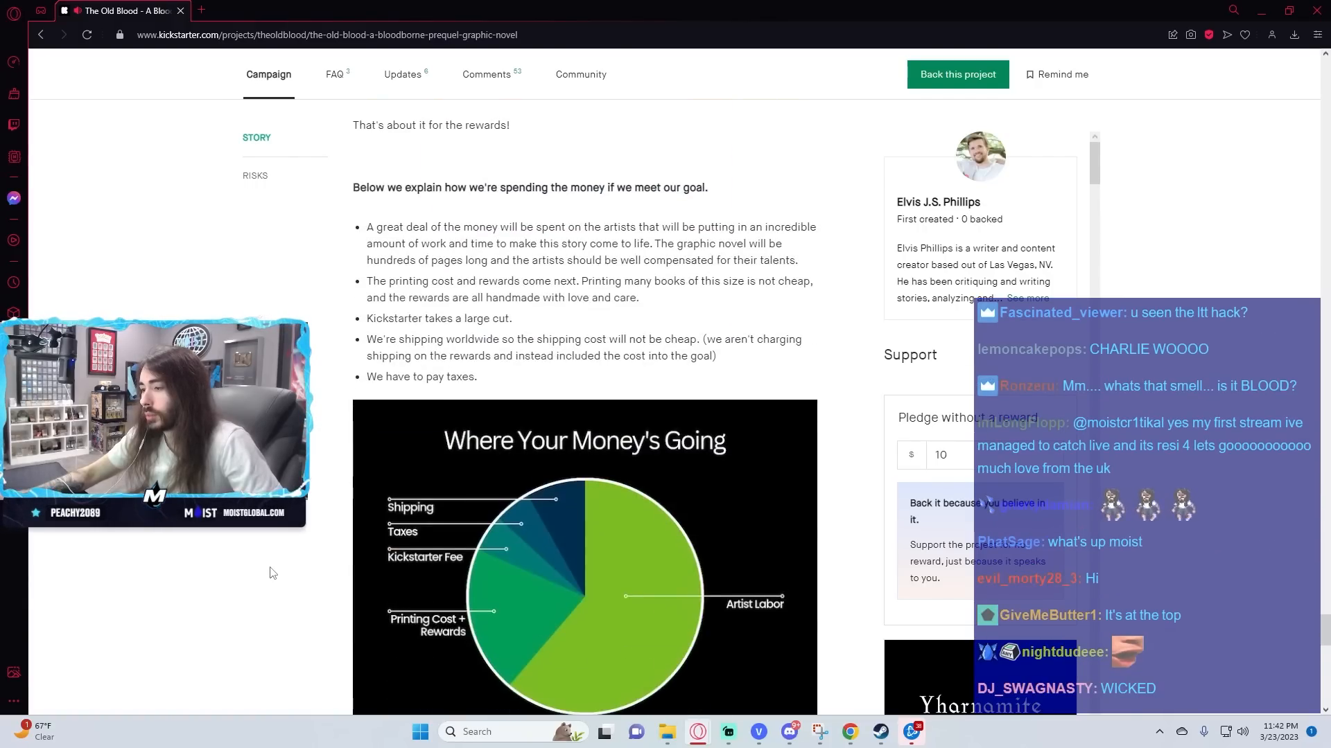
{"action": "scroll", "scroll_direction": "down", "scroll_amount": 3}
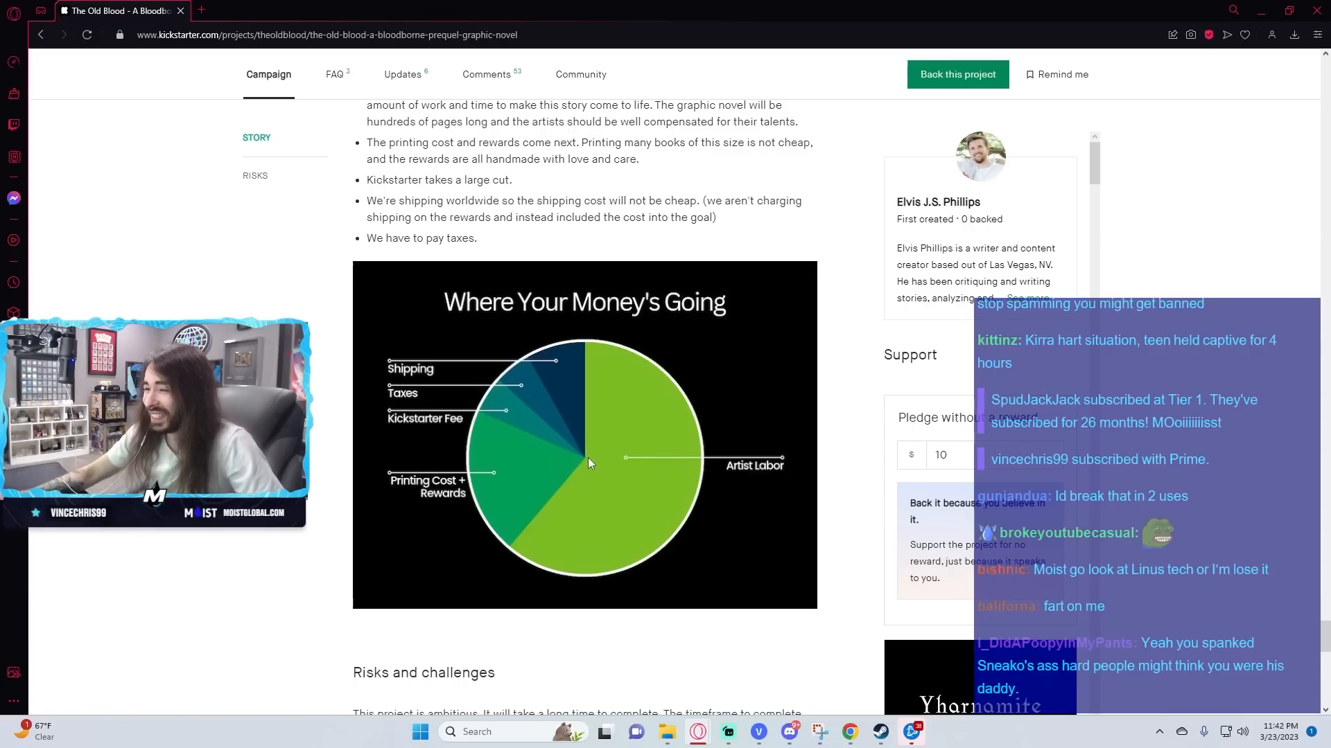
{"action": "scroll", "scroll_direction": "down", "scroll_amount": 3}
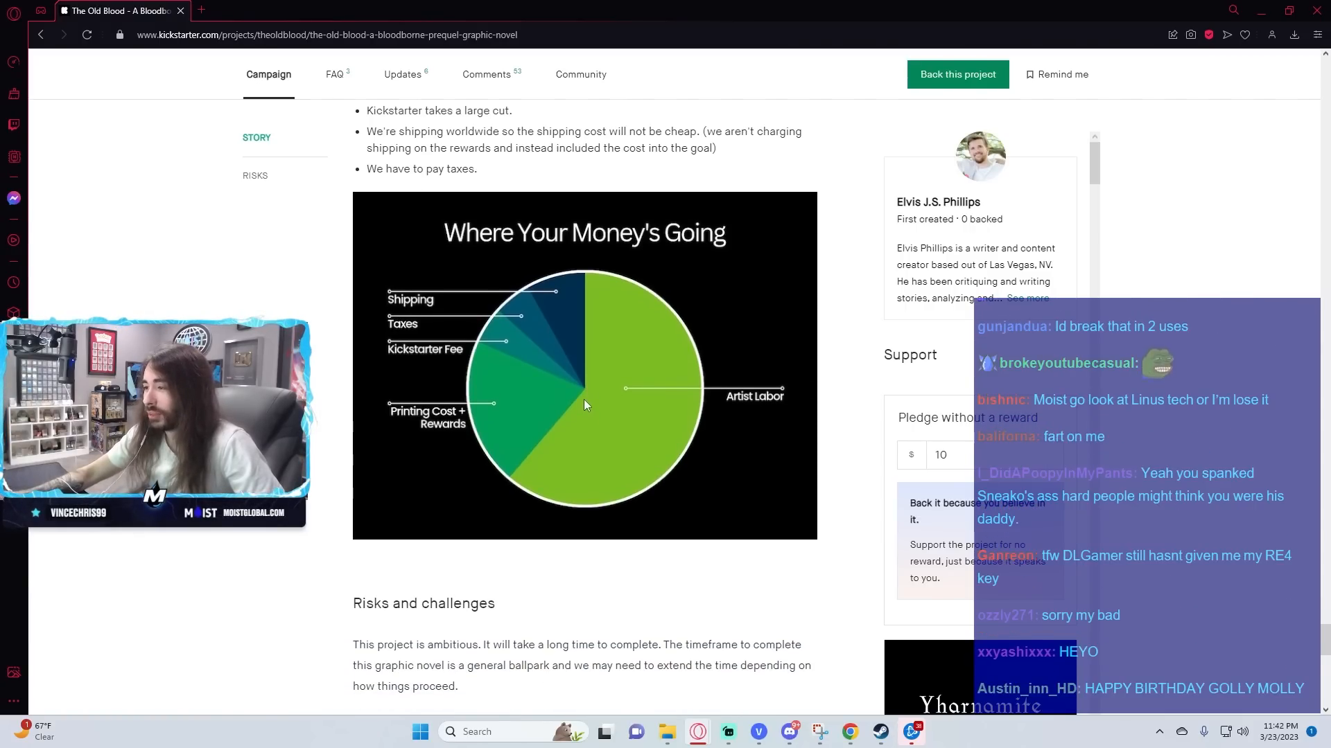
{"action": "scroll", "scroll_direction": "down", "scroll_amount": 3}
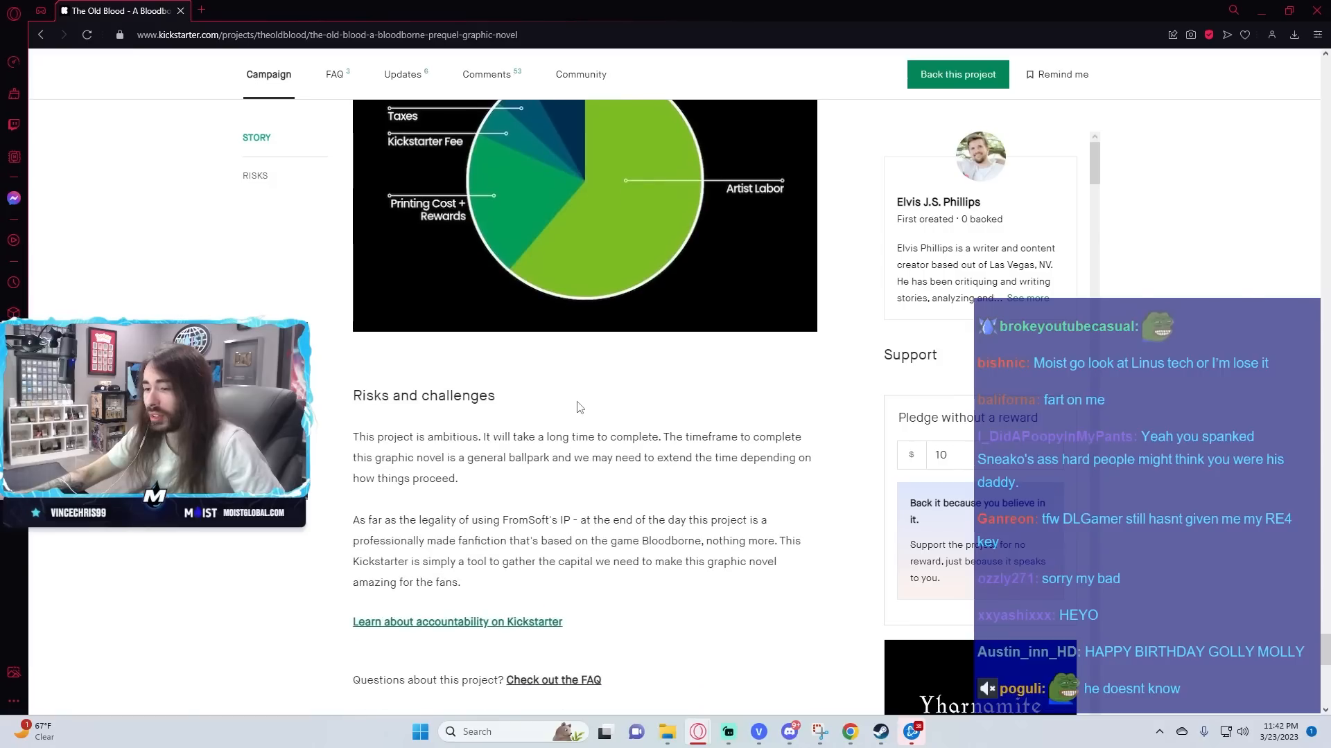
{"action": "scroll", "scroll_direction": "down", "scroll_amount": 3}
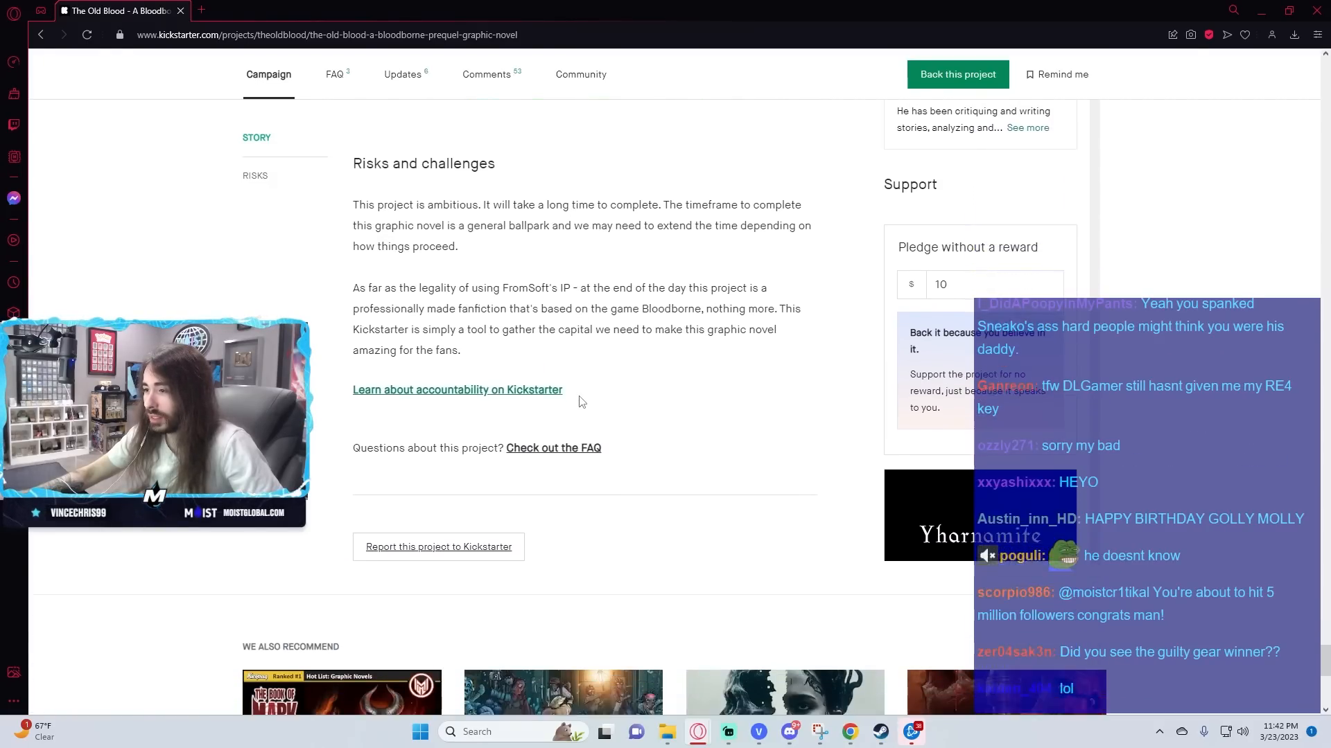
{"action": "scroll", "scroll_direction": "down", "scroll_amount": 3}
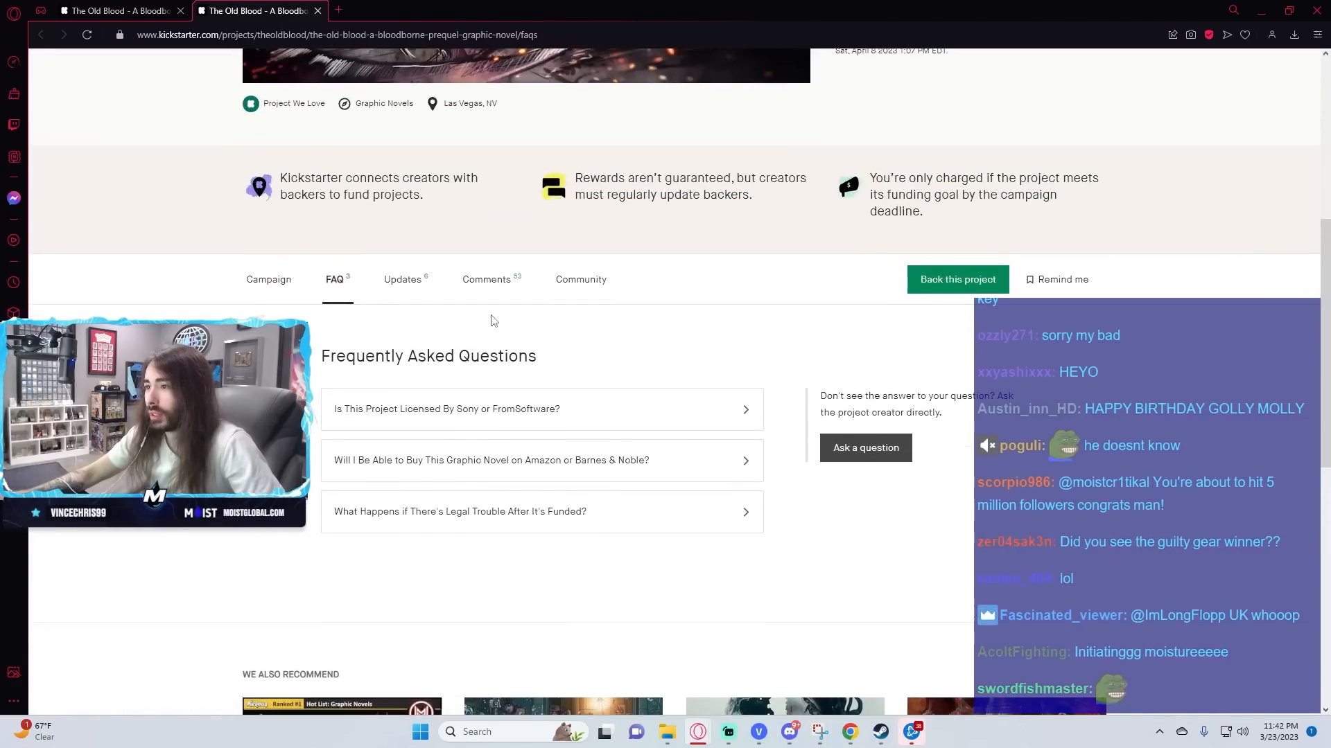
- Expand the FAQ 'Is This Project Licensed By Sony or FromSoftware?' and scroll down
{"action": "left_click", "coordinate": [541, 409]}
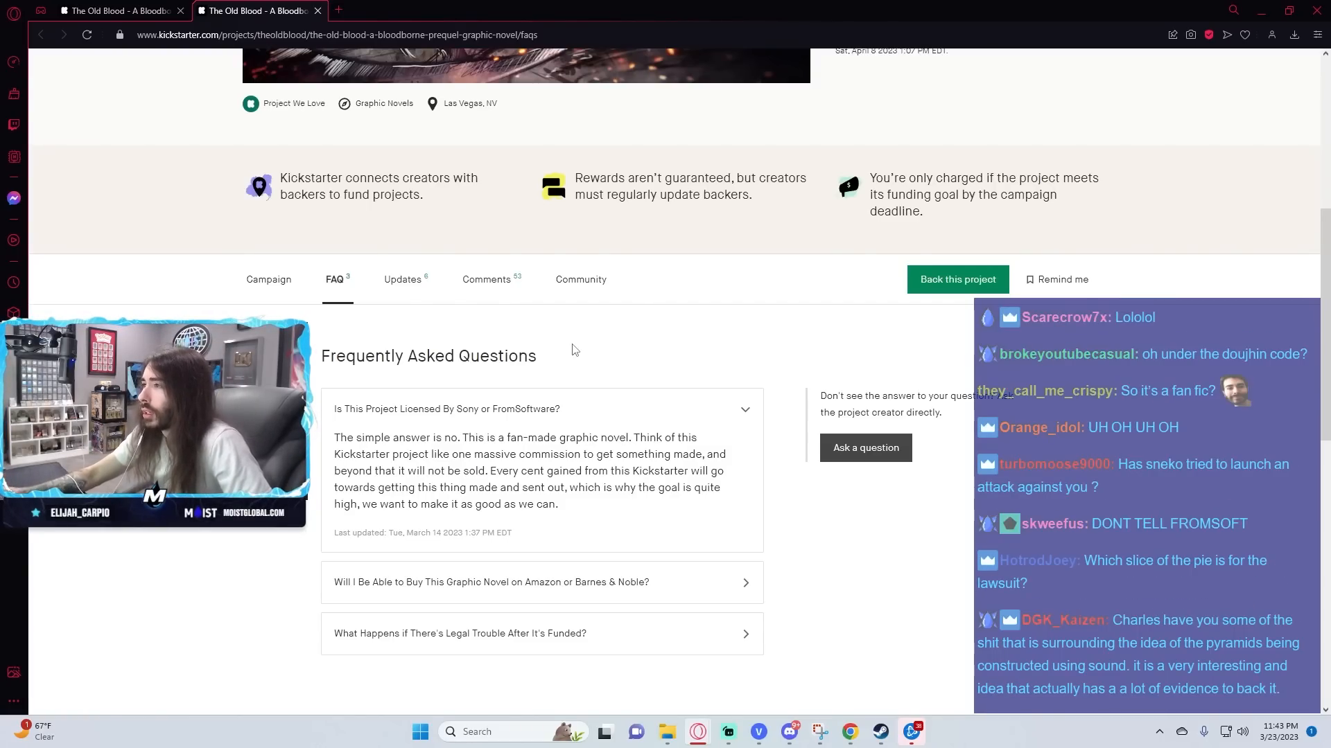
{"action": "scroll", "scroll_direction": "down", "scroll_amount": 3}
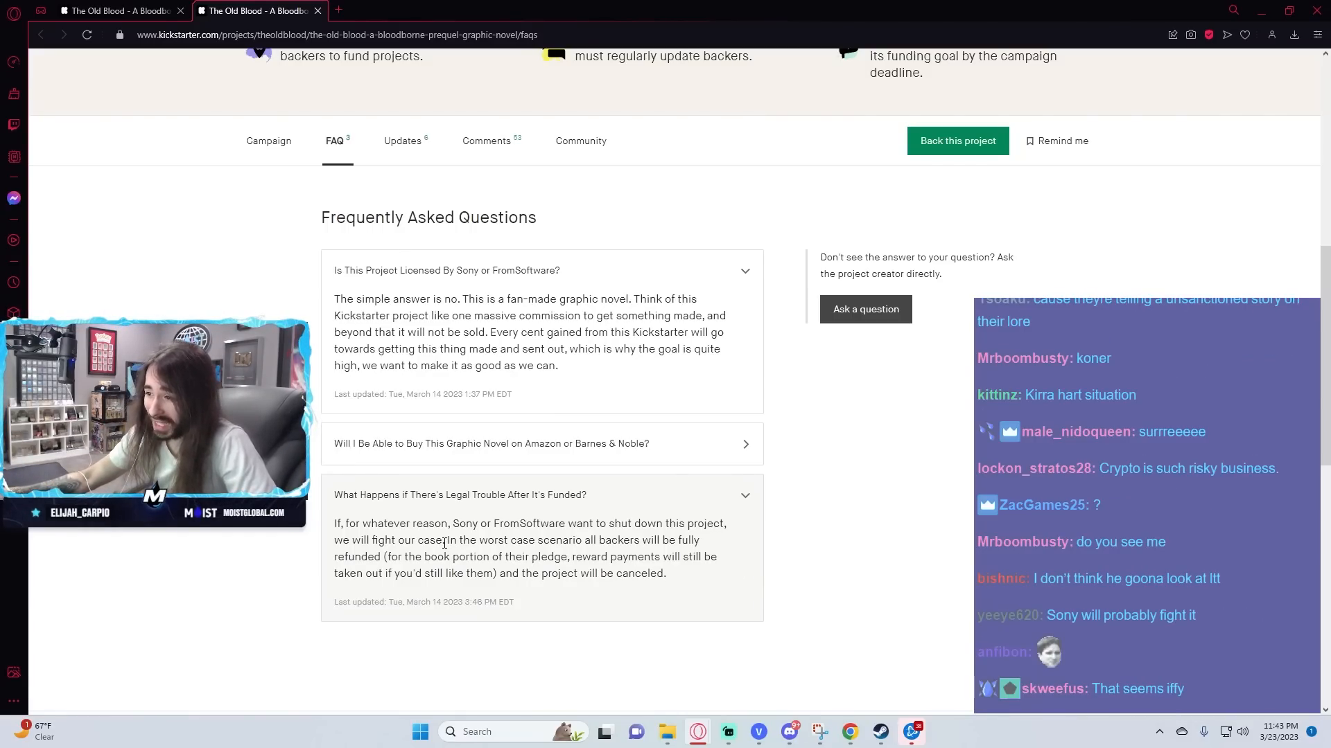
- Drag across the expanded FAQ answer text to reread the licensing answer
{"action": "left_click_drag", "start_coordinate": [334, 524], "coordinate": [444, 540]}
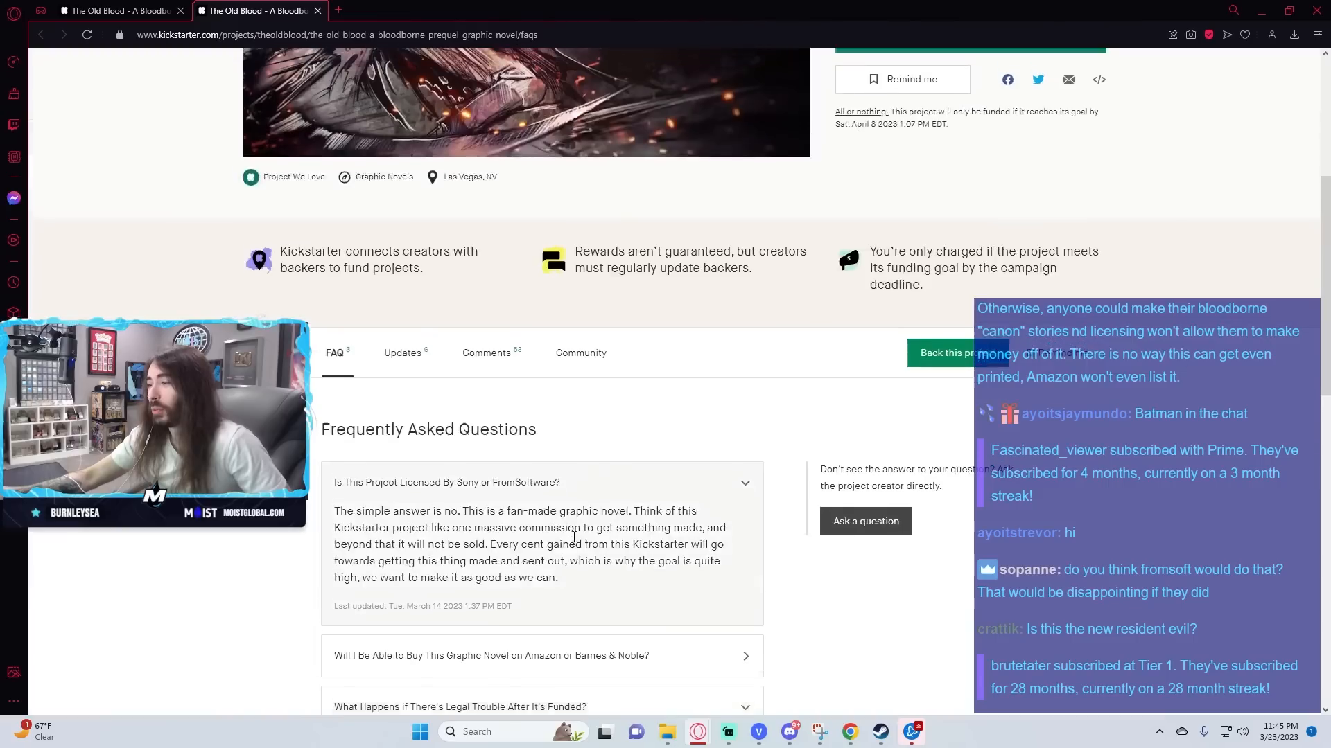
{"action": "scroll", "scroll_direction": "up", "scroll_amount": 3}
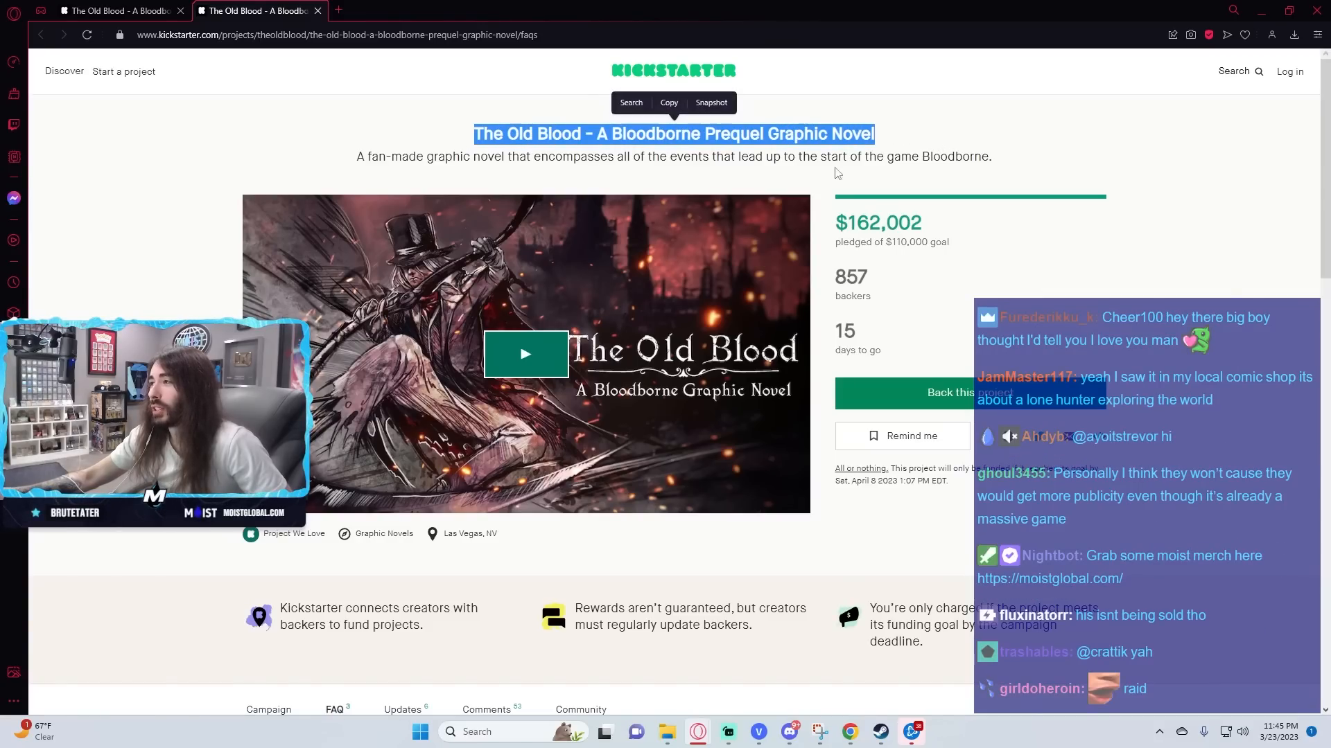
{"action": "scroll", "scroll_direction": "down", "scroll_amount": 3}
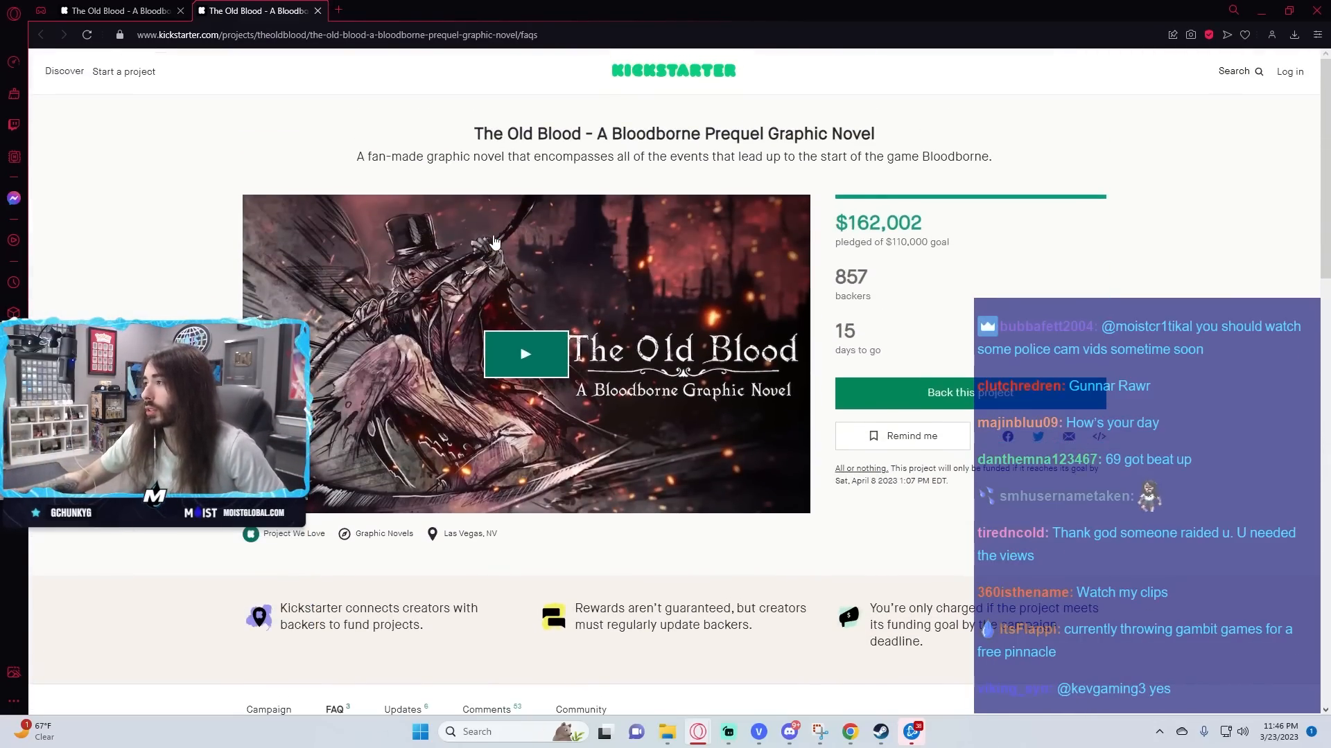
{"action": "scroll", "scroll_direction": "down", "scroll_amount": 3}
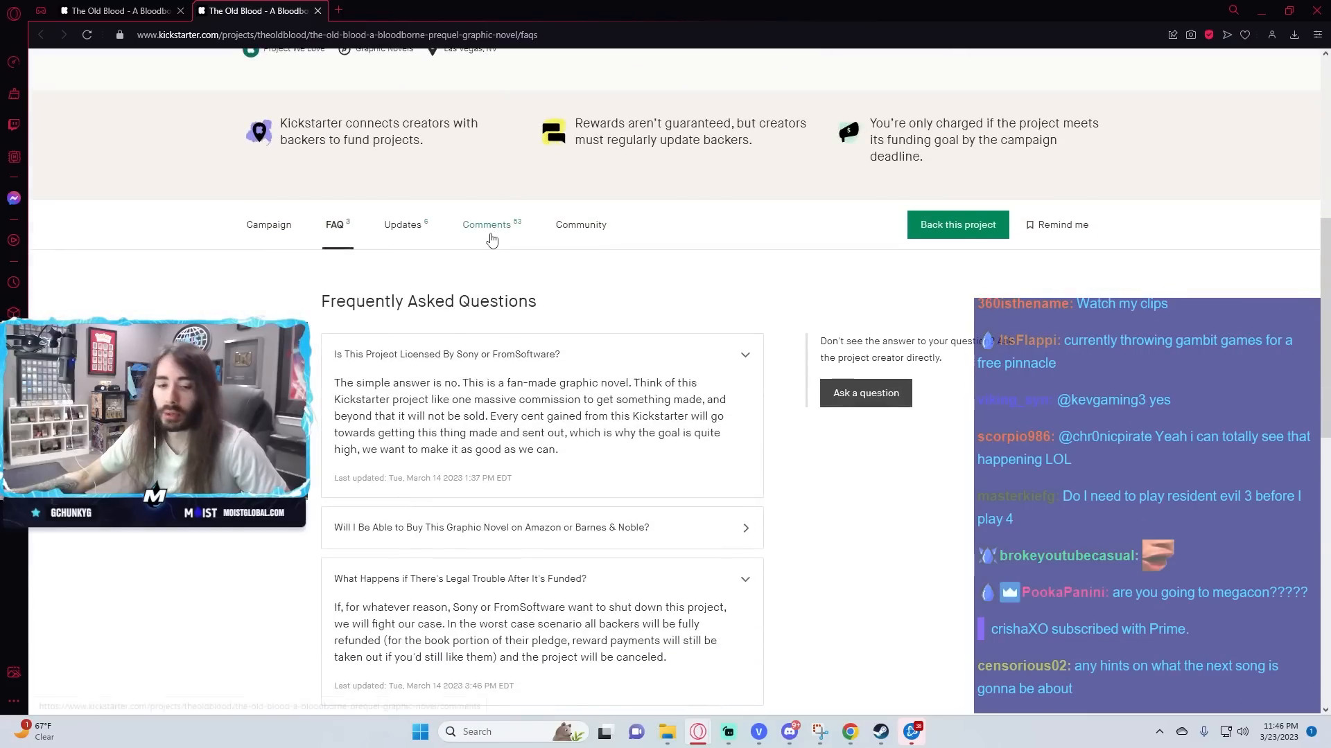